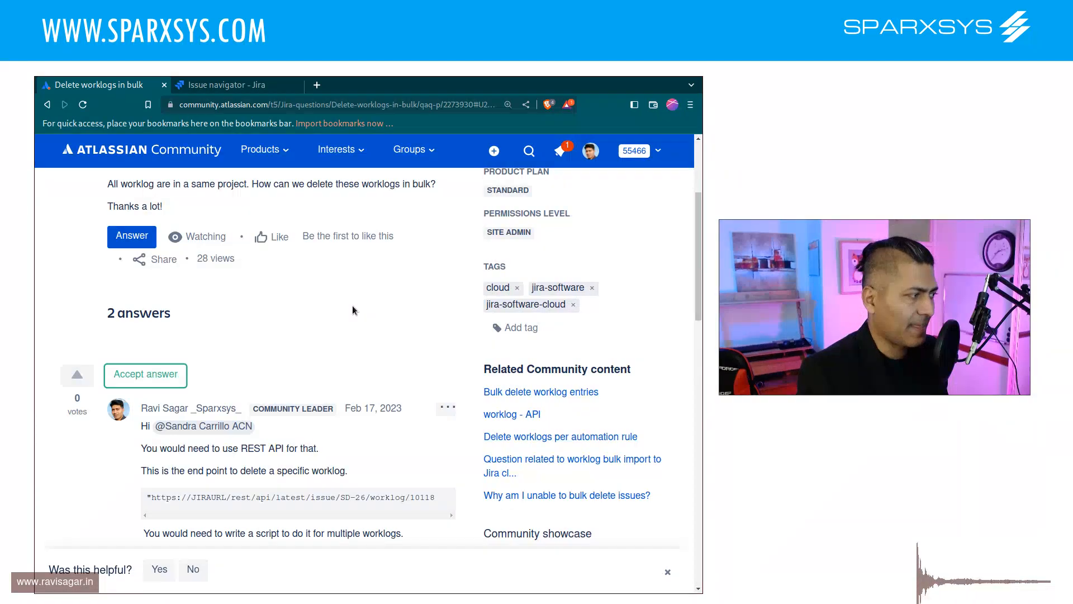
Open issue SD-26 and filter its Activity to show only Work log entries.
scroll("up", 3)
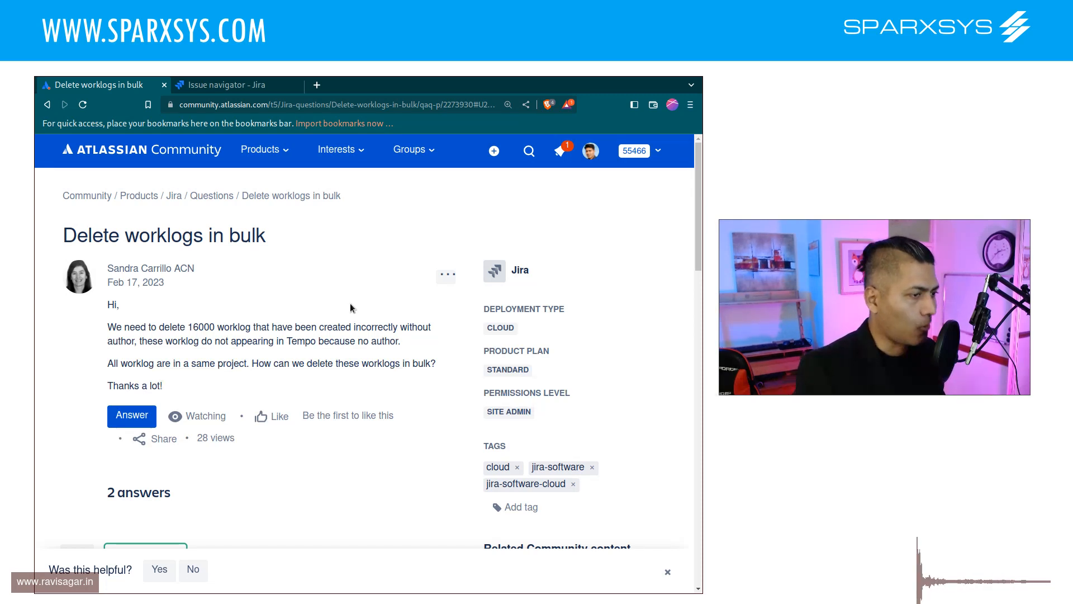
left_click(225, 84)
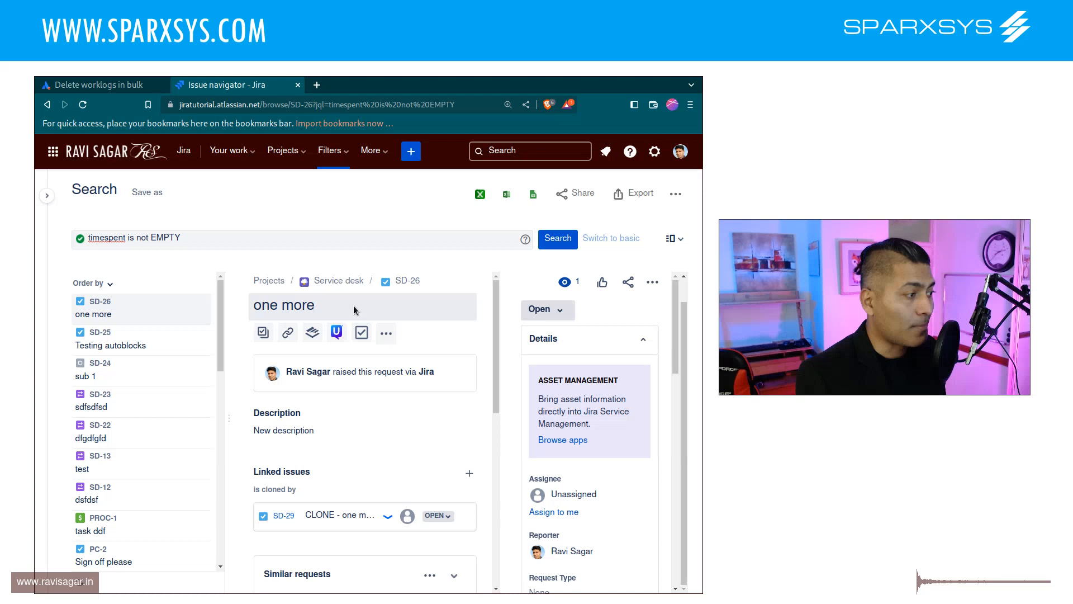
mouse_move(336, 590)
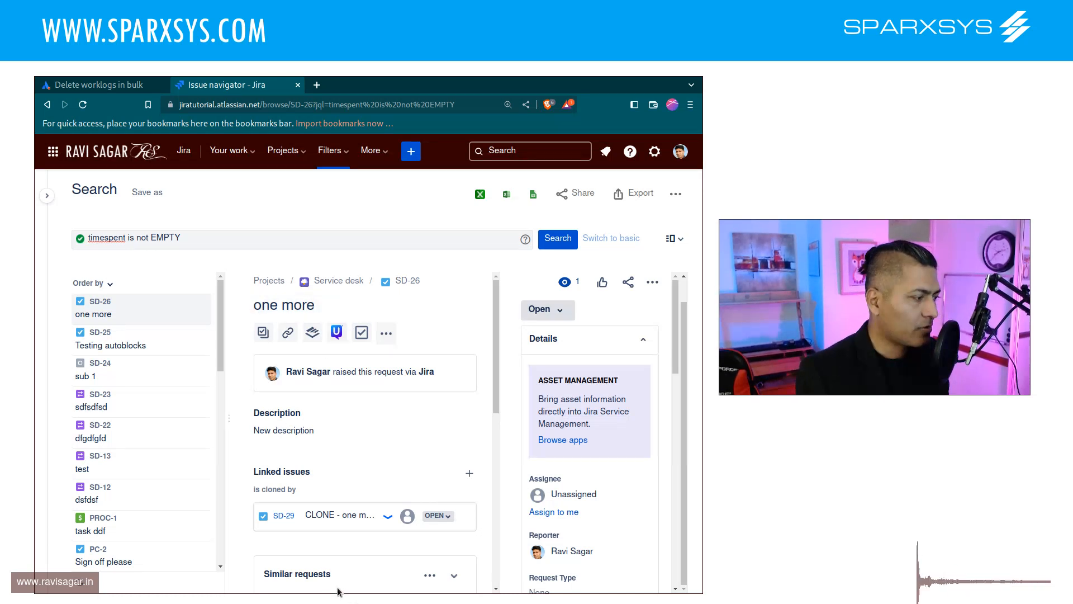
mouse_move(228, 321)
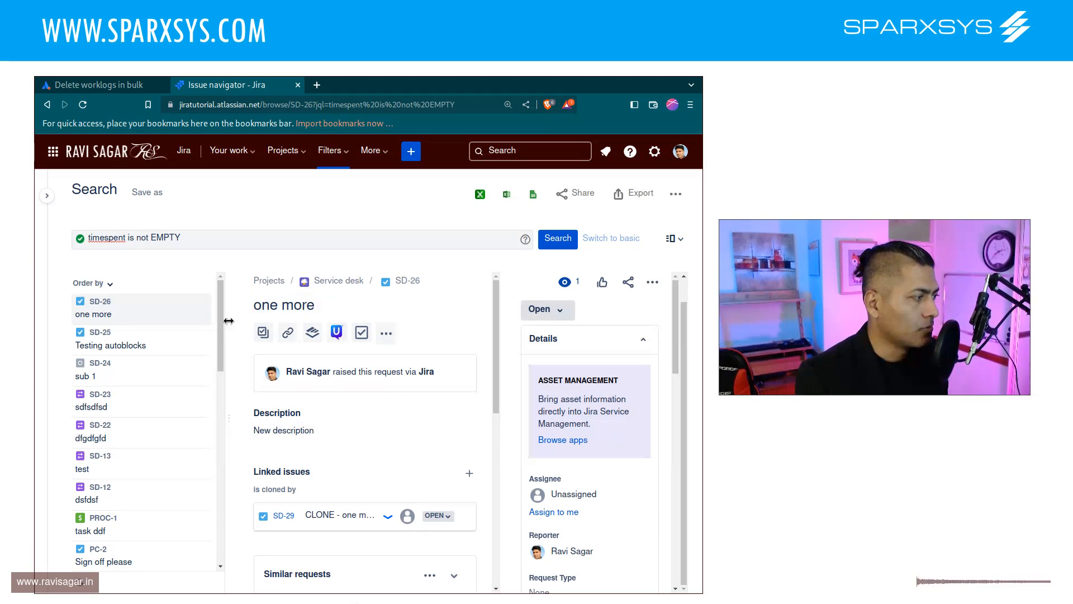
mouse_move(93, 301)
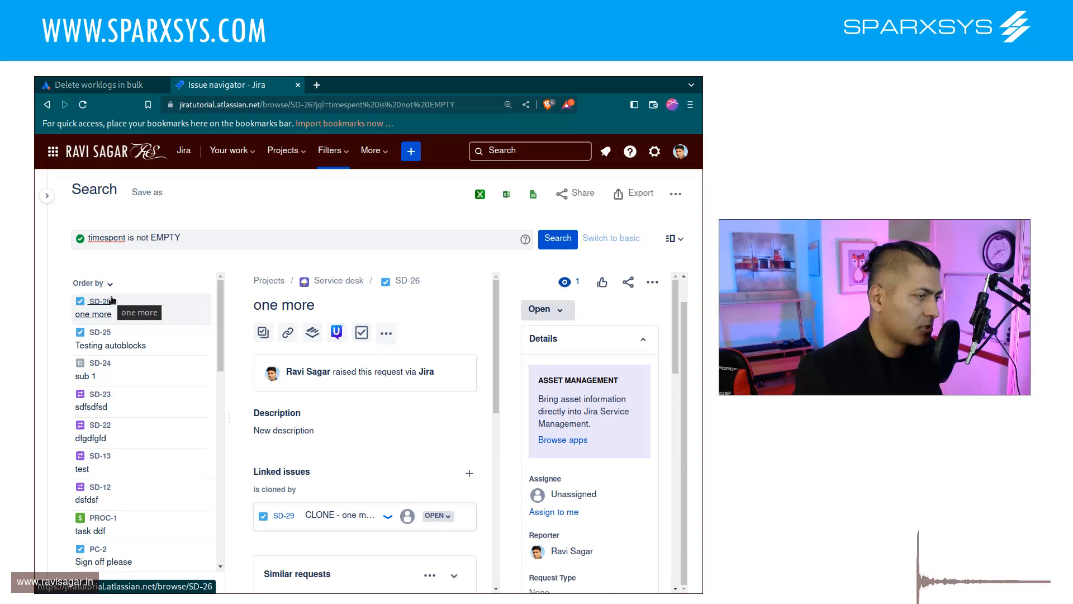
mouse_move(245, 321)
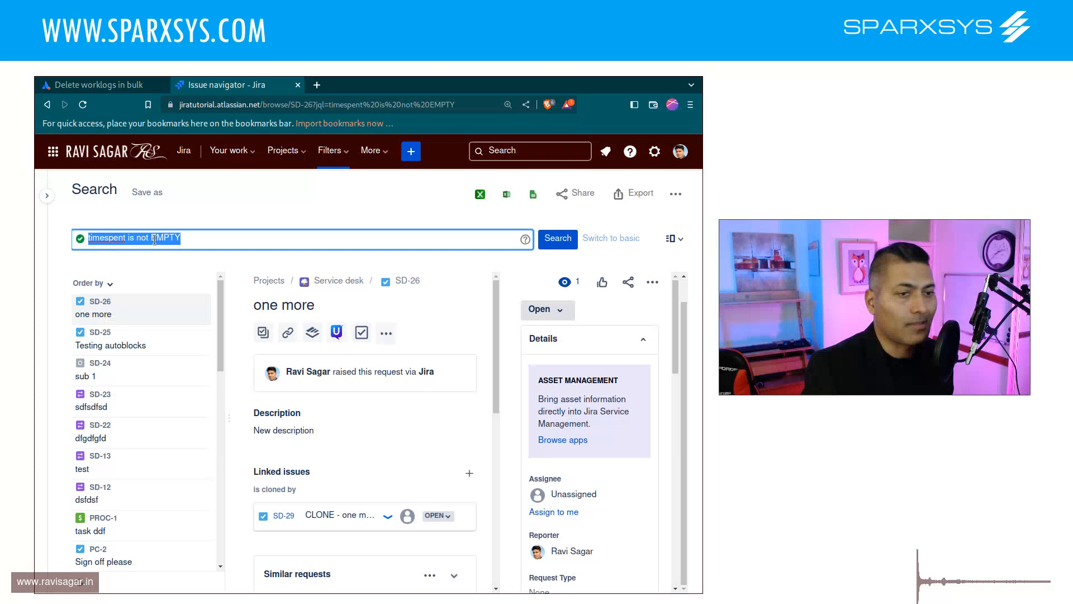
mouse_move(456, 396)
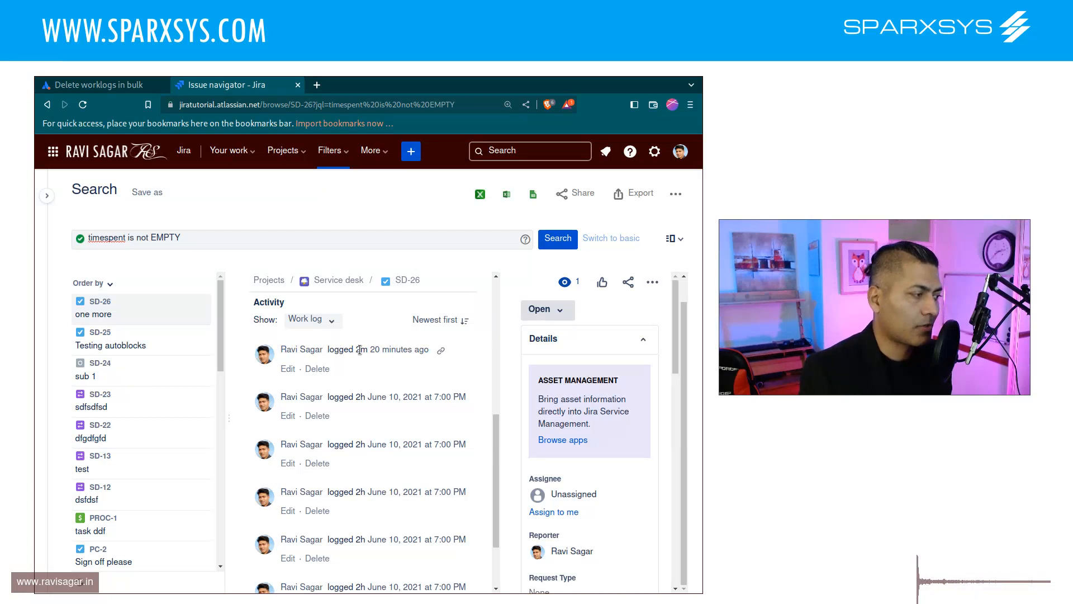
mouse_move(365, 371)
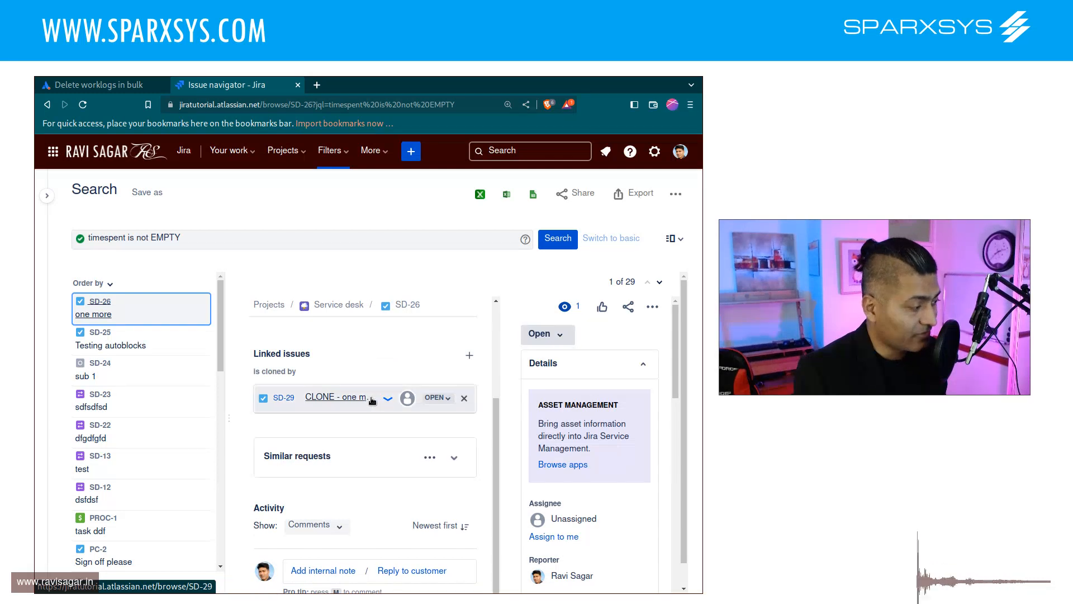
left_click(315, 525)
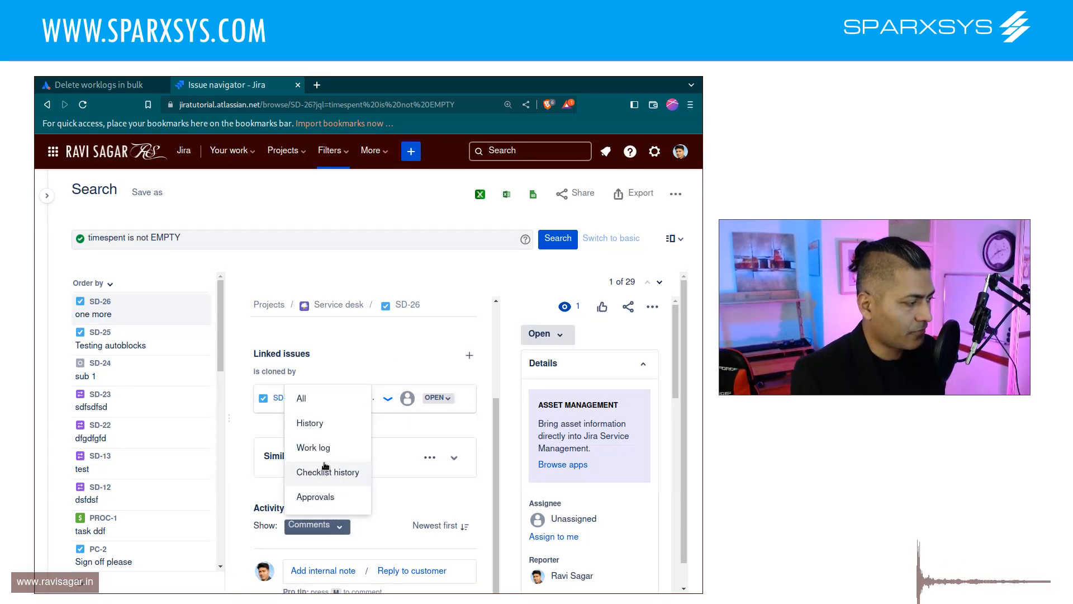
left_click(313, 447)
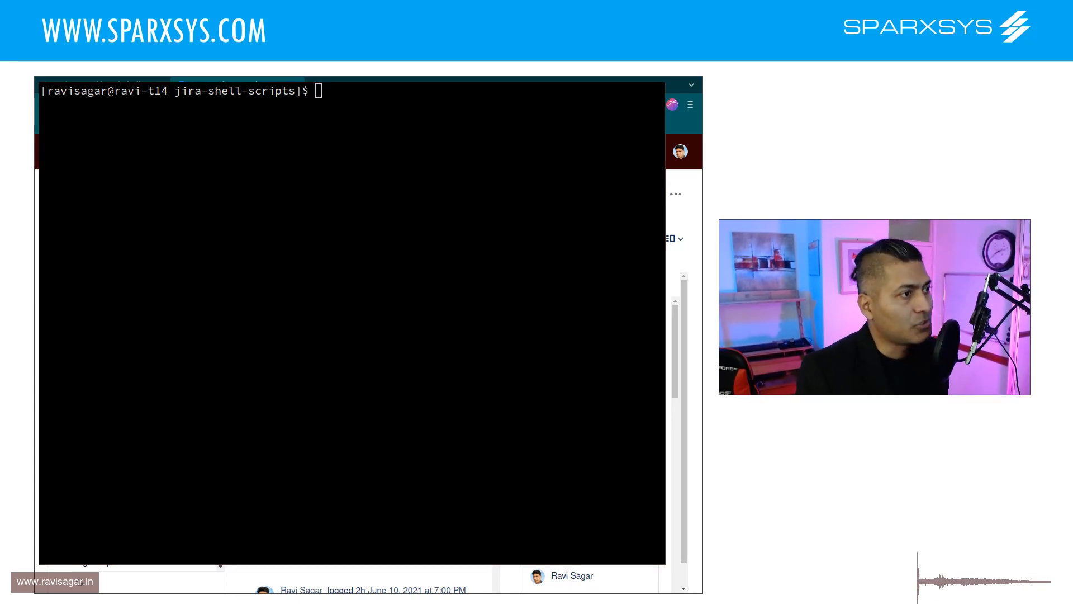
Run ./getWorklog.sh SD-26 to list worklog IDs 10044–10054, each 2h.
type("./getWorklog.sh SD-26")
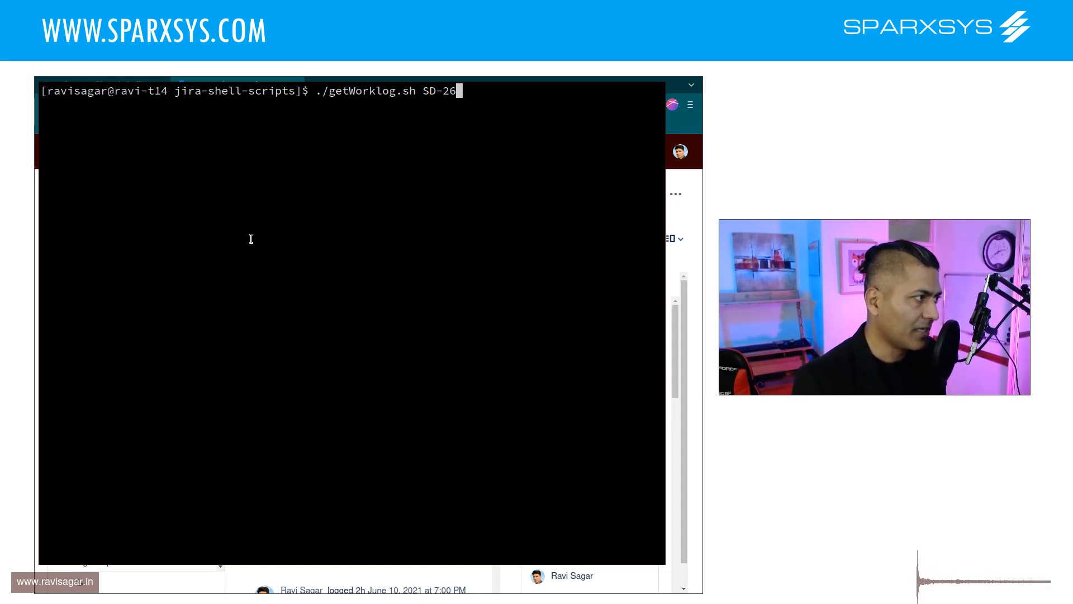
key("Return")
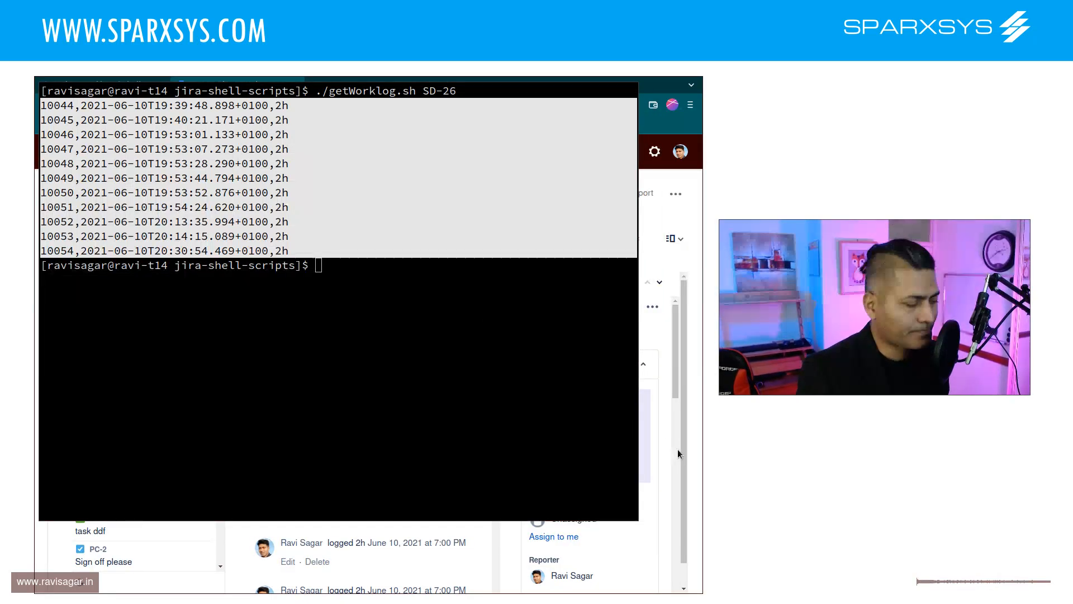
mouse_move(655, 442)
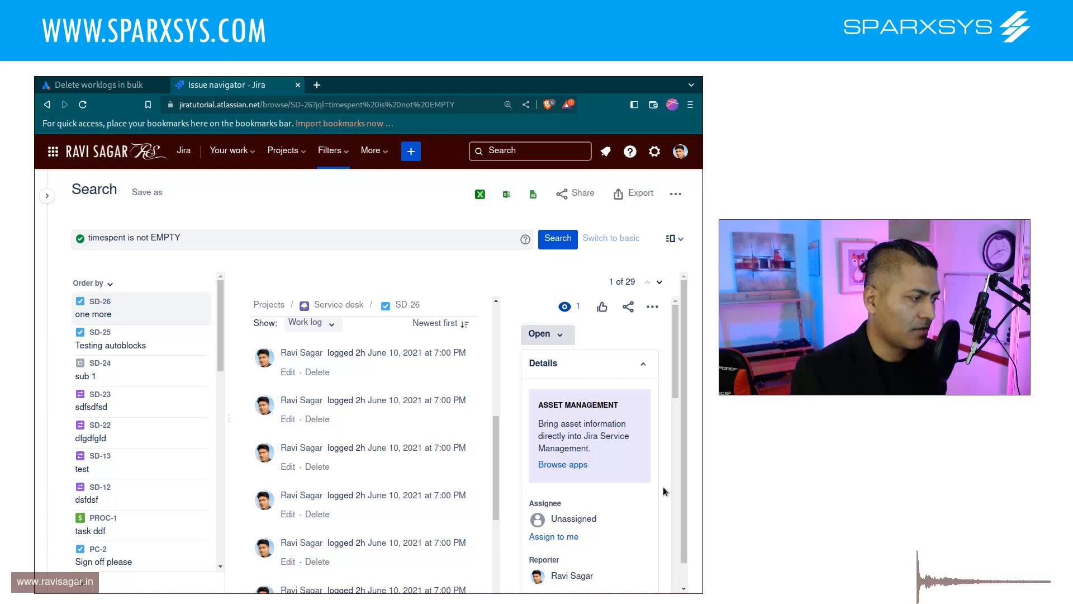
mouse_move(514, 436)
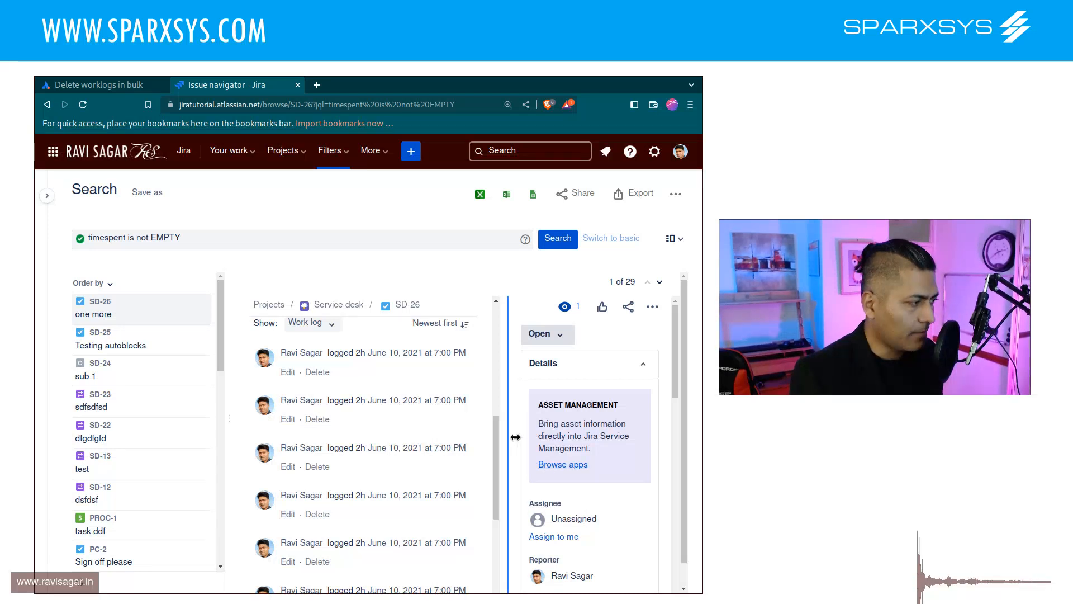
Log 2m of time spent on SD-26 through the Actions menu's Log work form.
scroll("up", 3)
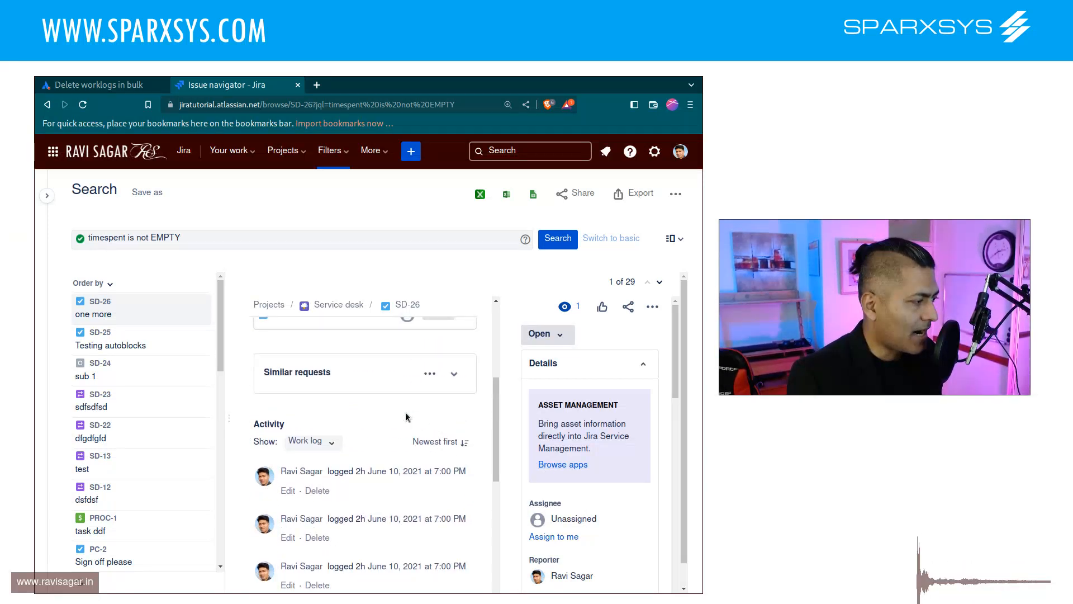
left_click(652, 306)
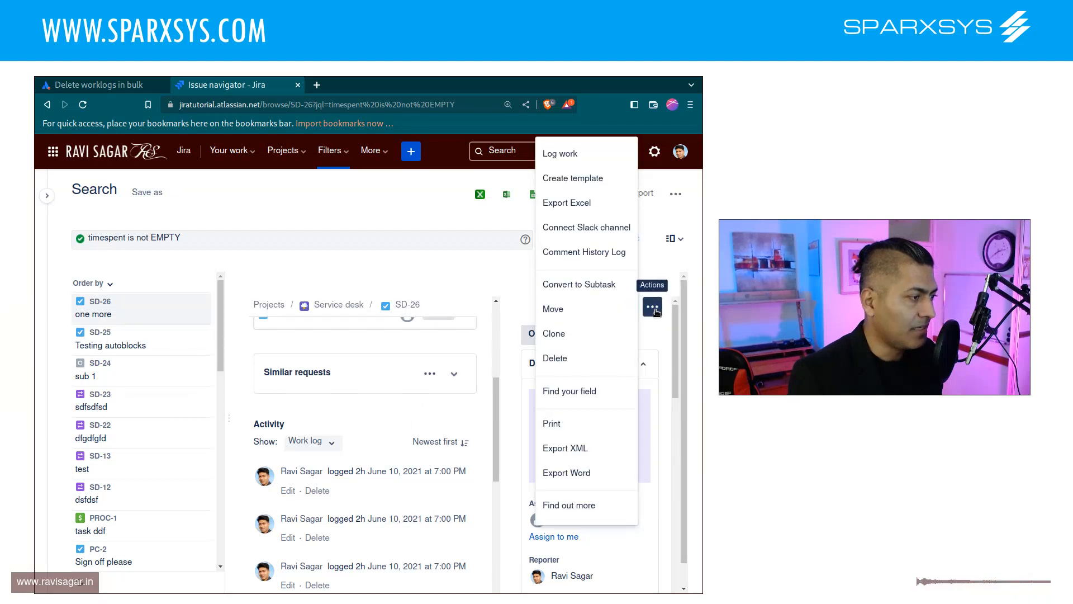
left_click(559, 153)
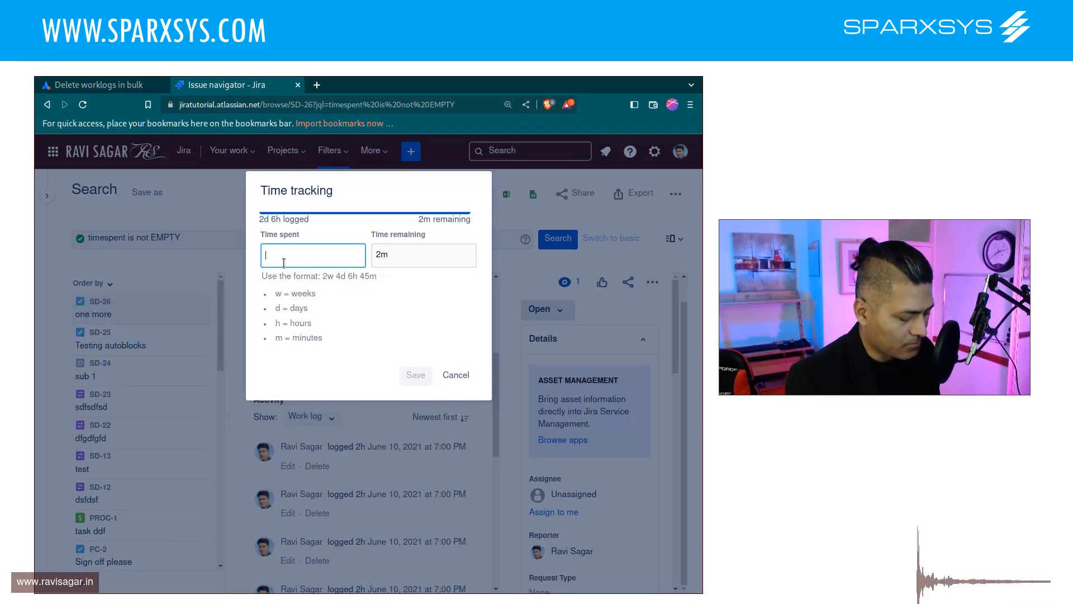
type("2m")
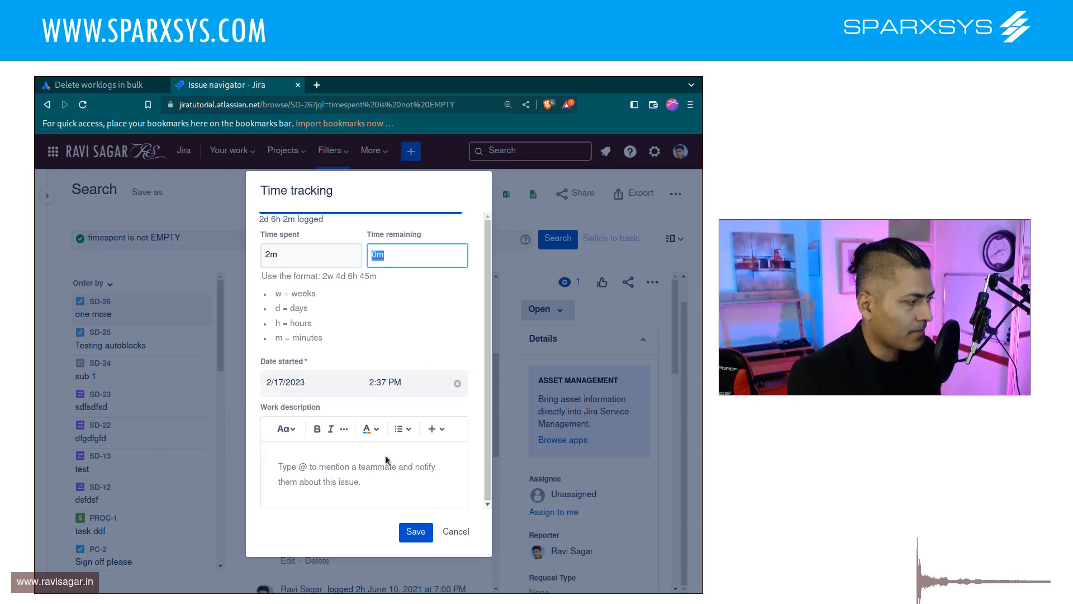
left_click(415, 532)
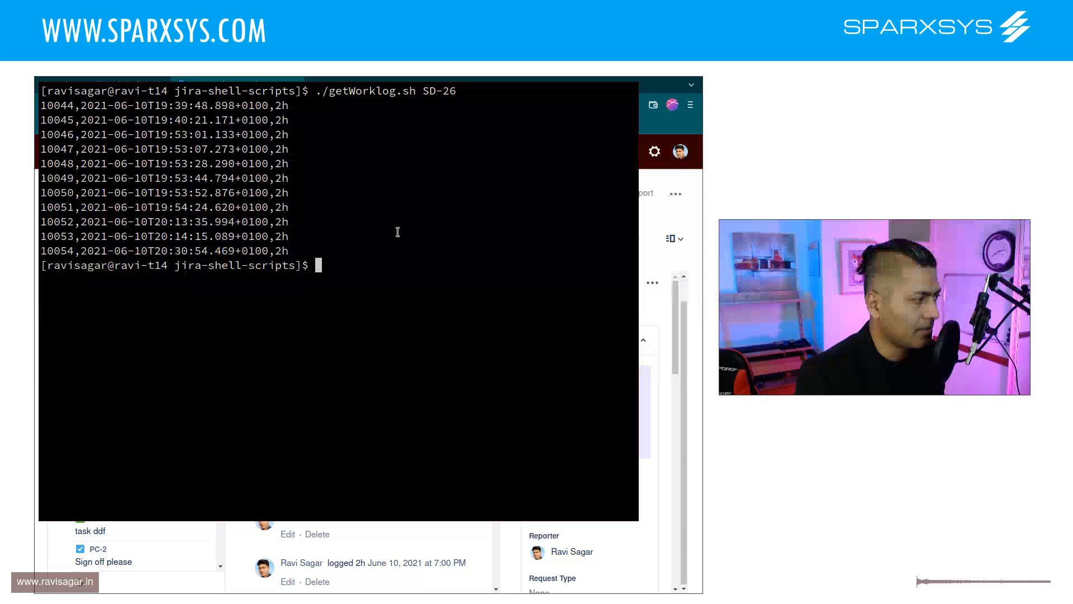
Enter a multi-line curl GET for /rest/api/latest/issue/$ISSUE/worklog with Basic auth.
key("Return")
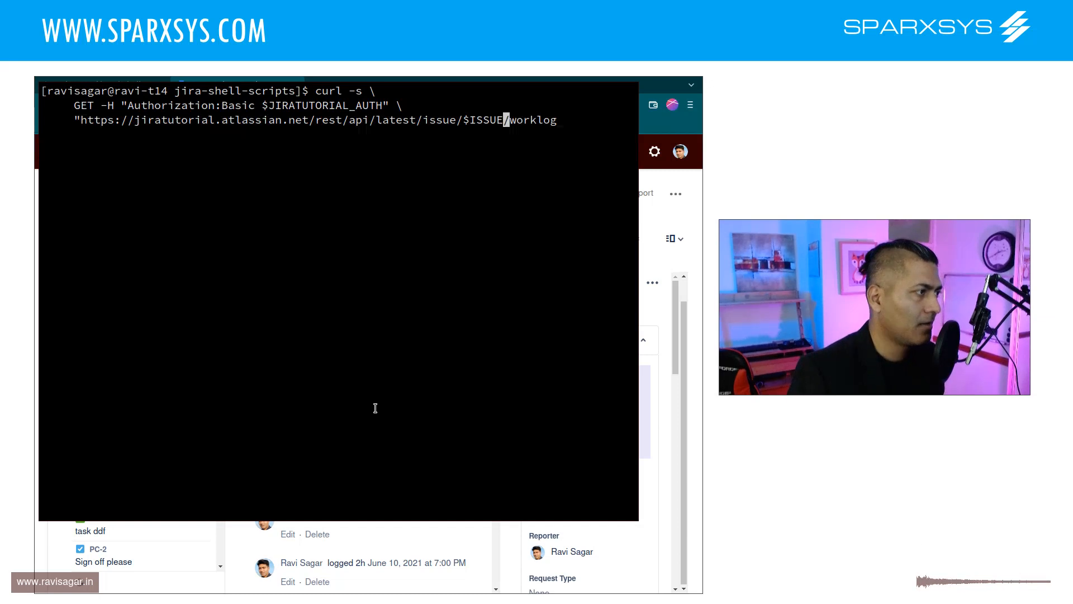
Cancel the incomplete multi-line command and rerun the worklog request for SD-26.
type("SD")
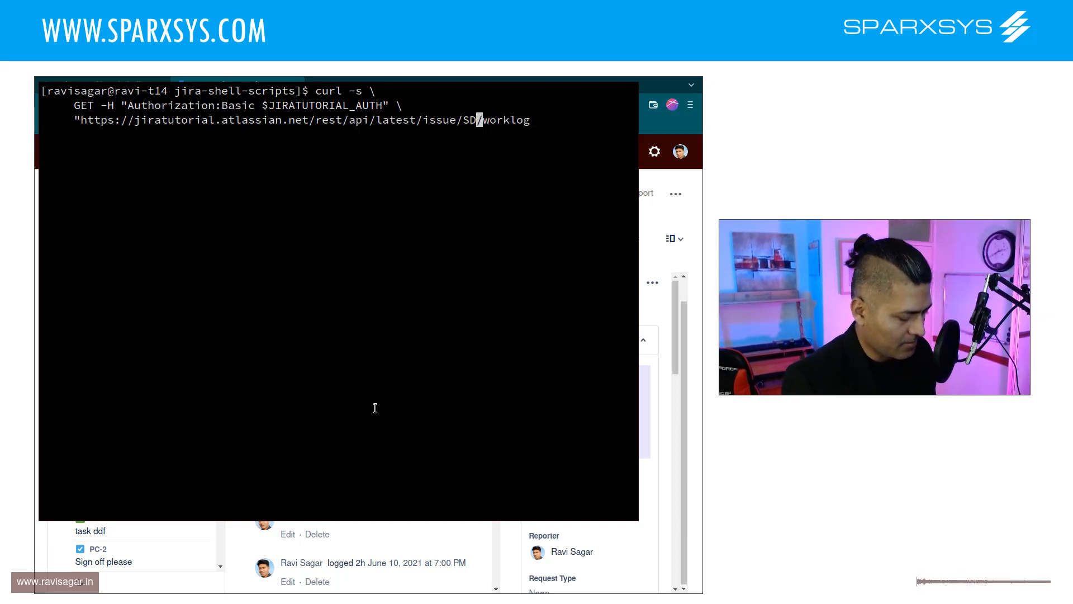
type("-26")
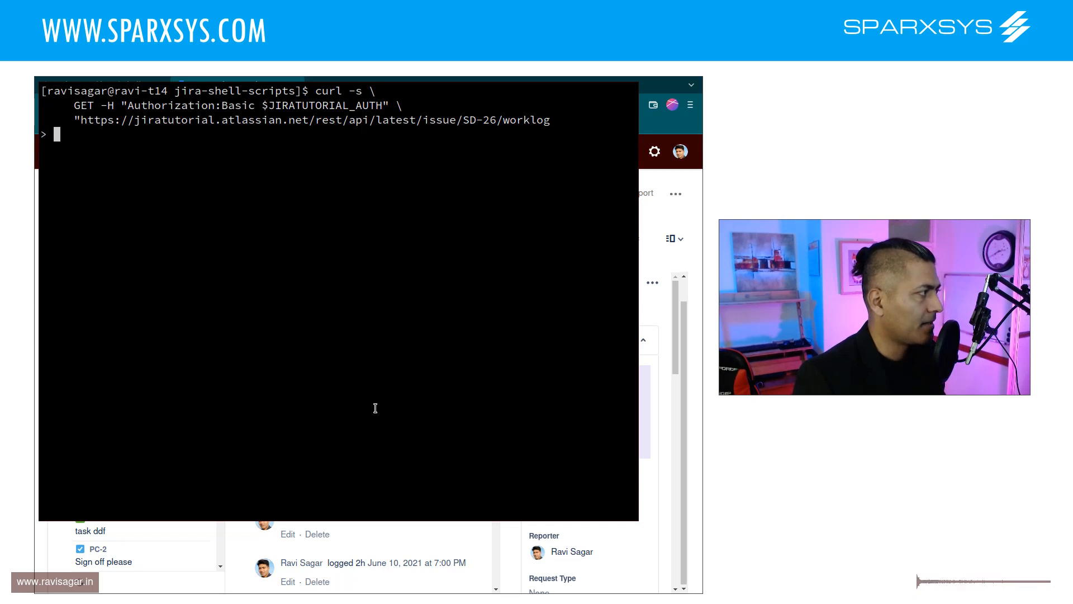
key("ctrl+c")
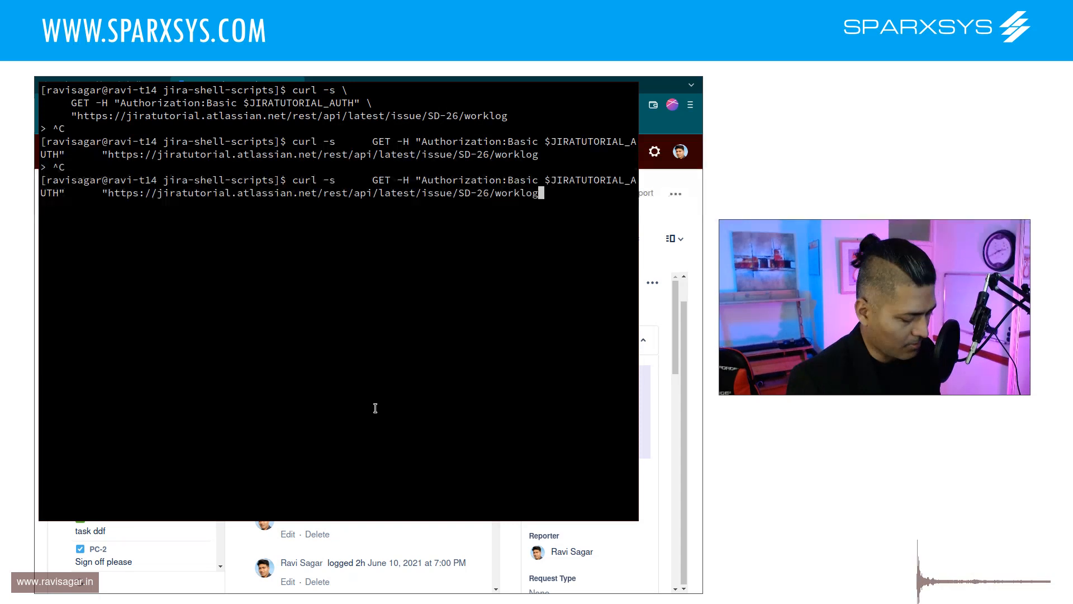
key("Return")
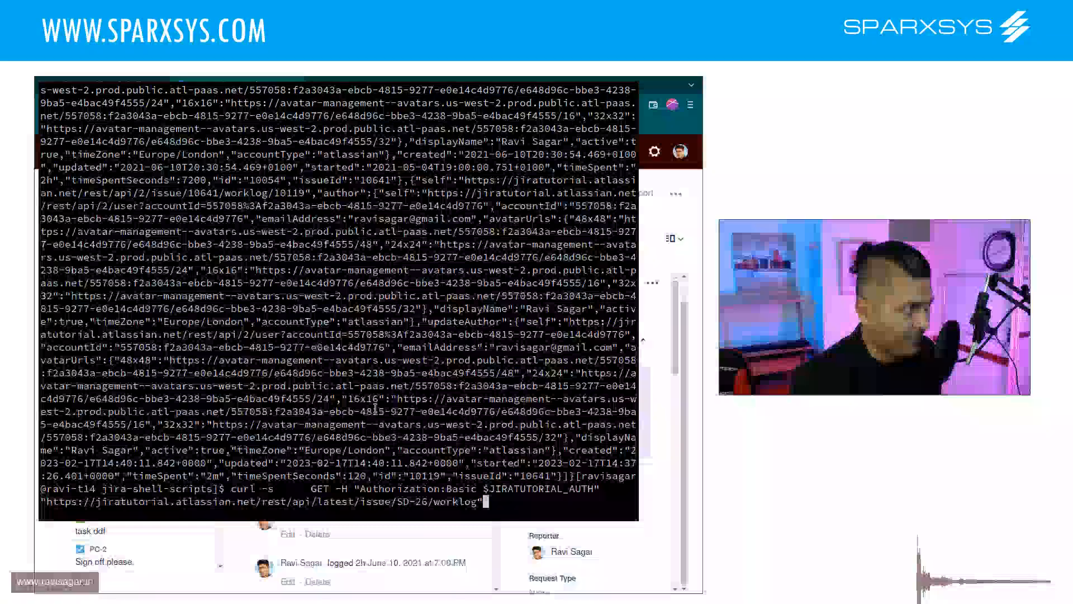
Remove the jq pipe and list SD-26 worklogs, ending with 2m worklog 10119.
key("Return")
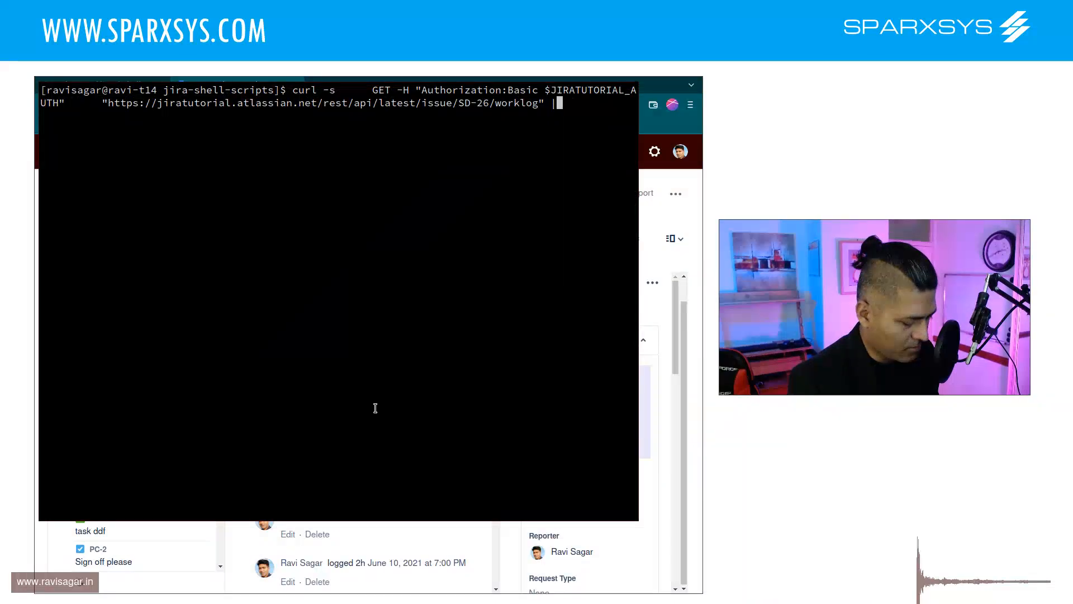
key("Return")
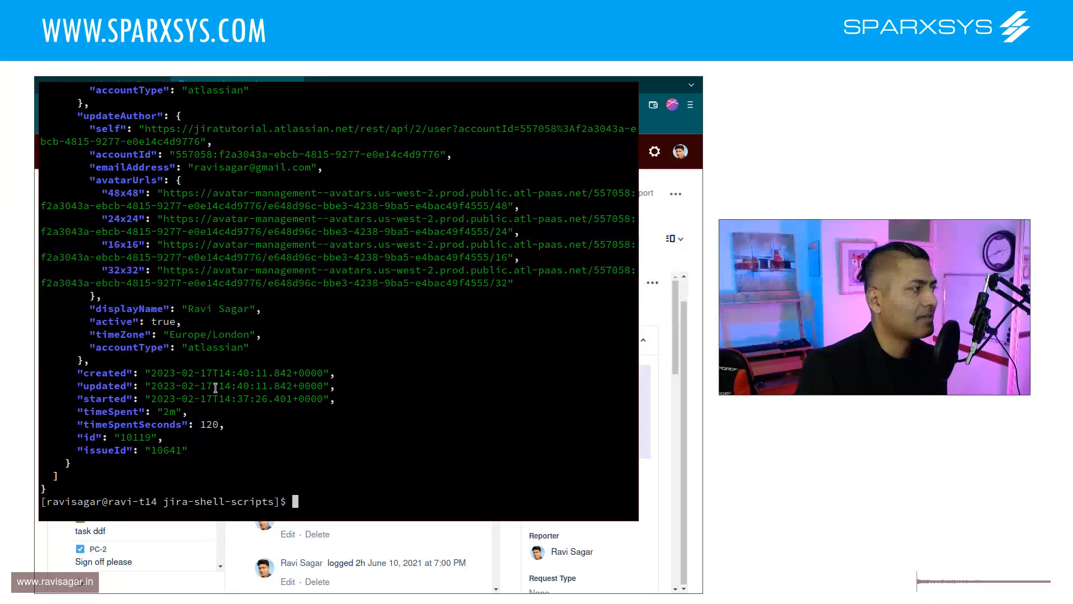
mouse_move(392, 307)
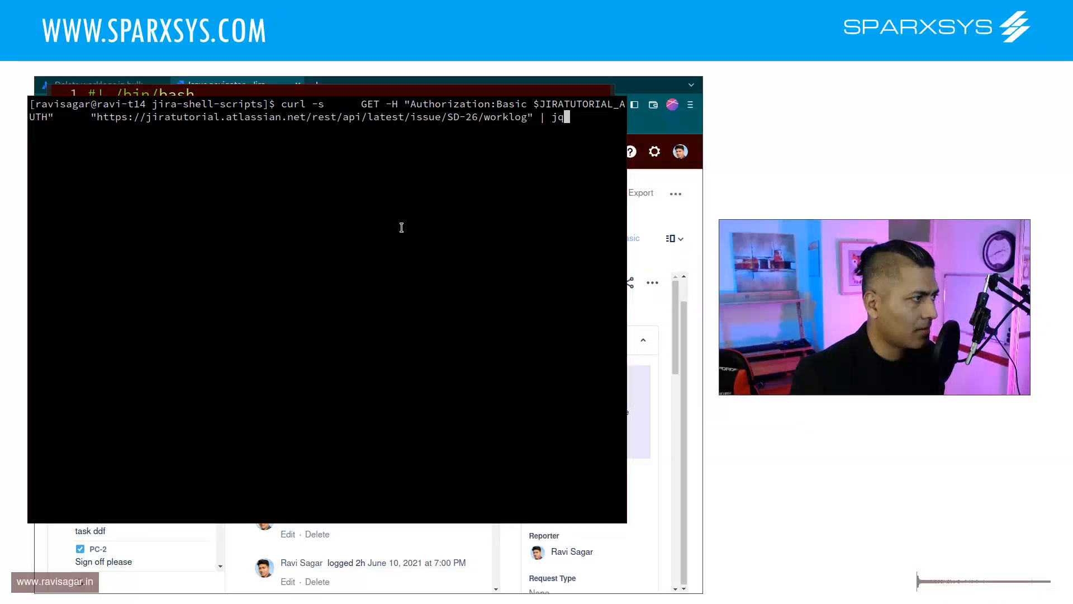
key("BackSpace")
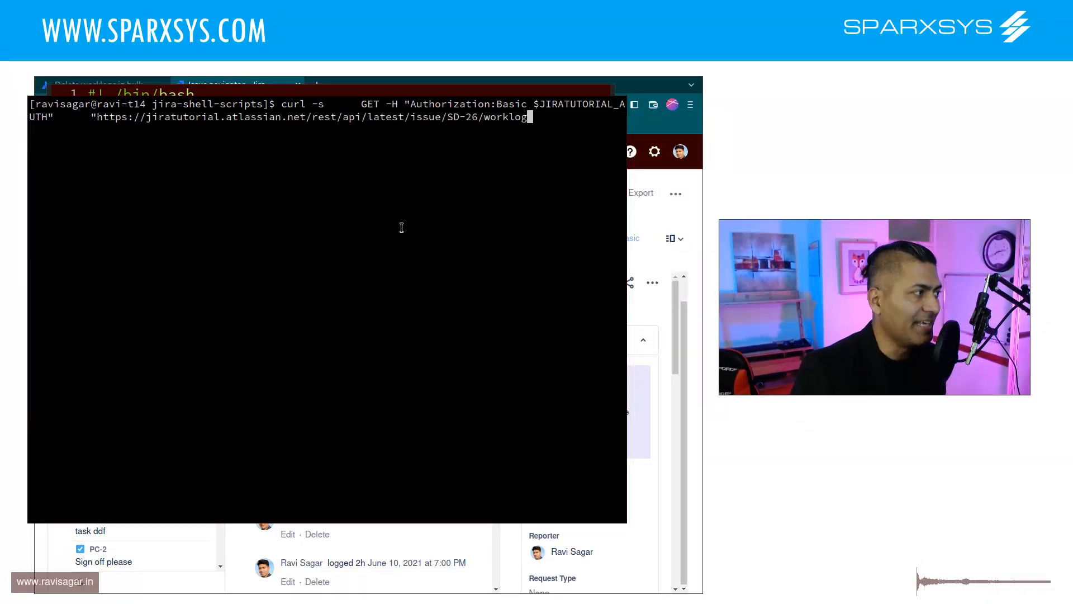
key("Return")
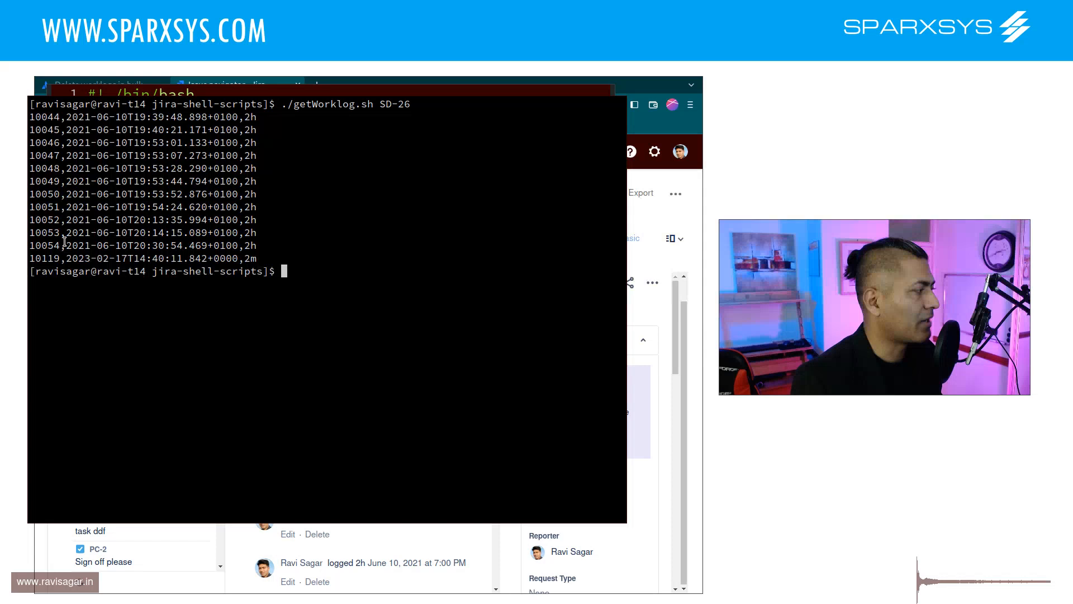
mouse_move(46, 259)
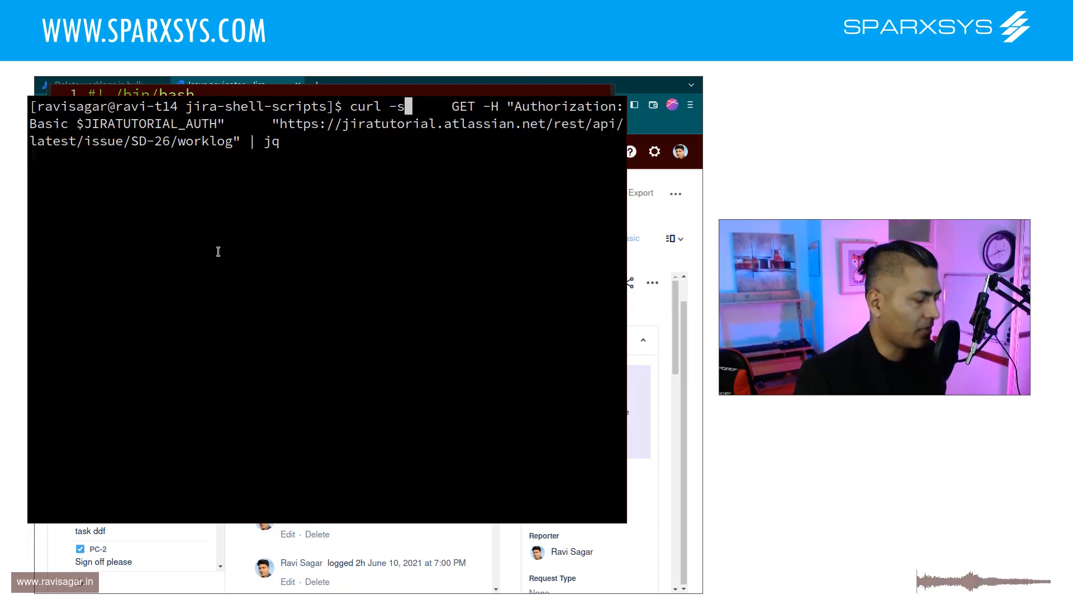
Send the curl command as -X DELETE without jq, then relist SD-26 worklogs.
type("-X")
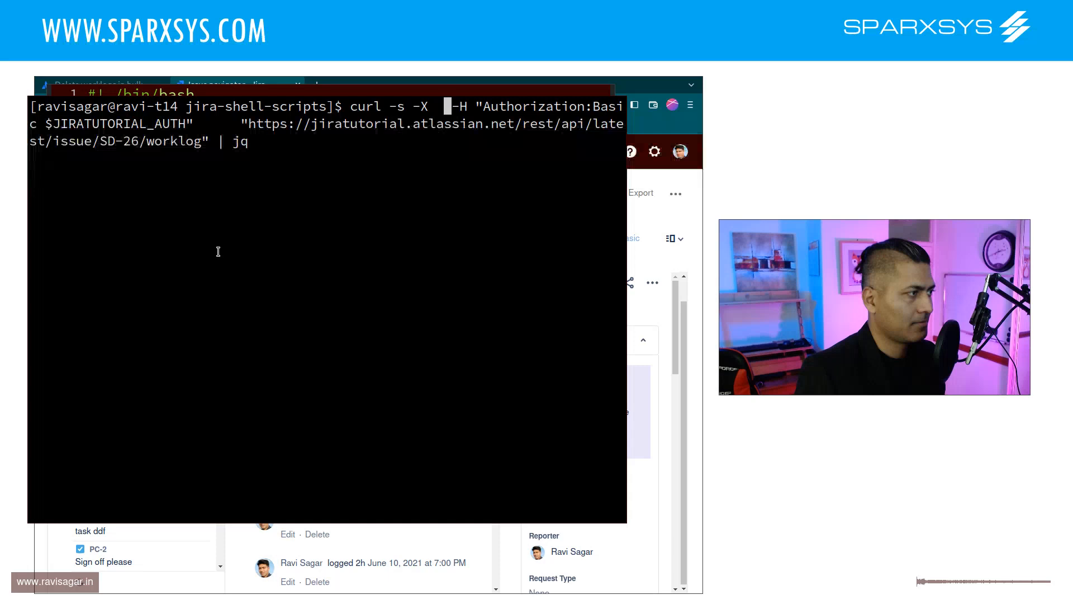
type("DELETE")
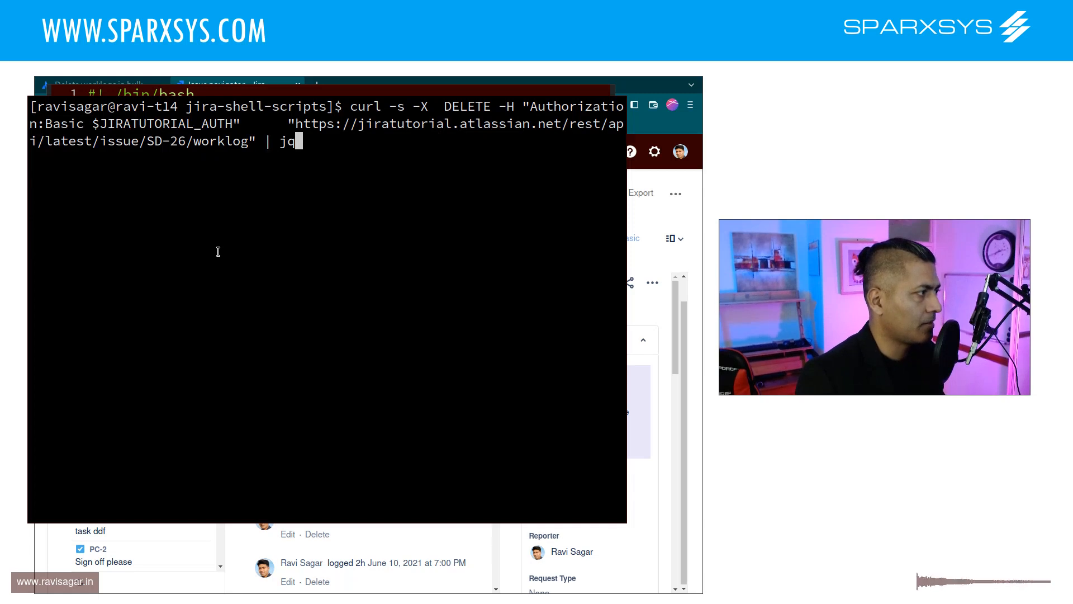
key("Backspace")
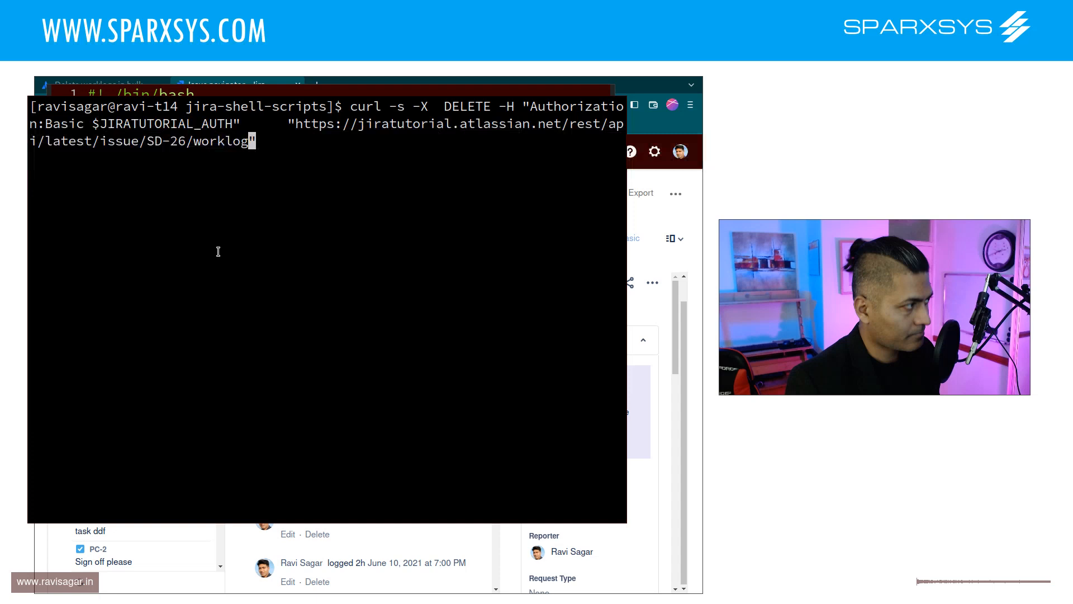
key("Return")
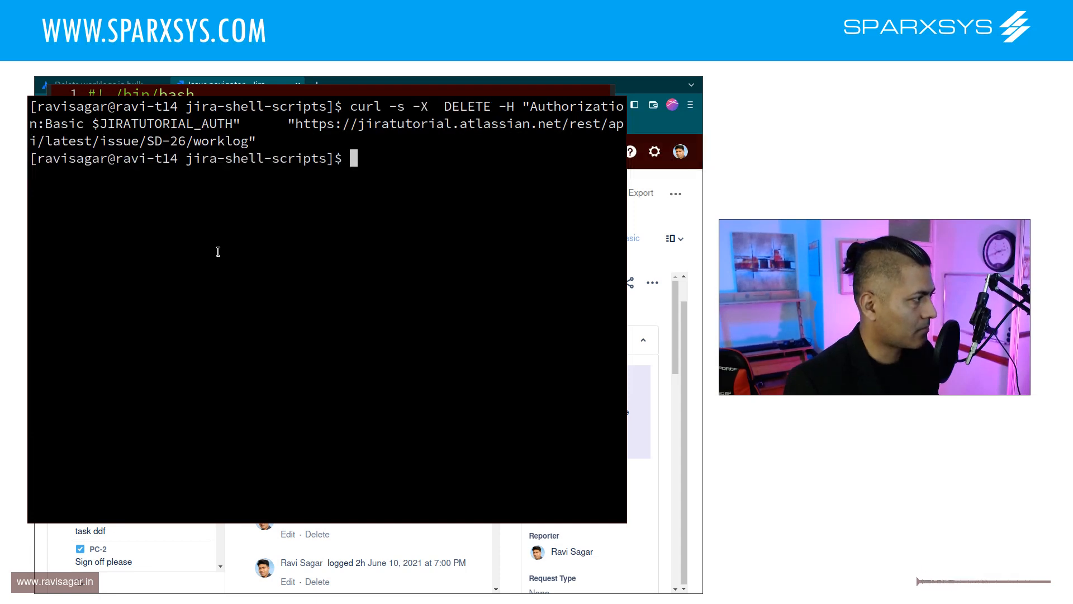
type("./getWorklog.sh SD-26")
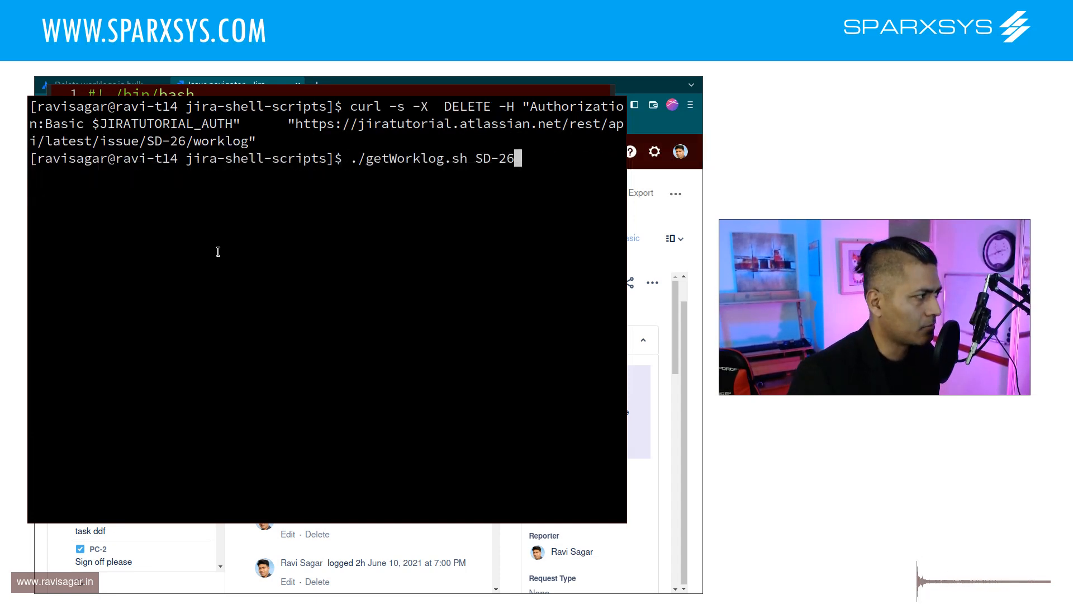
key("Return")
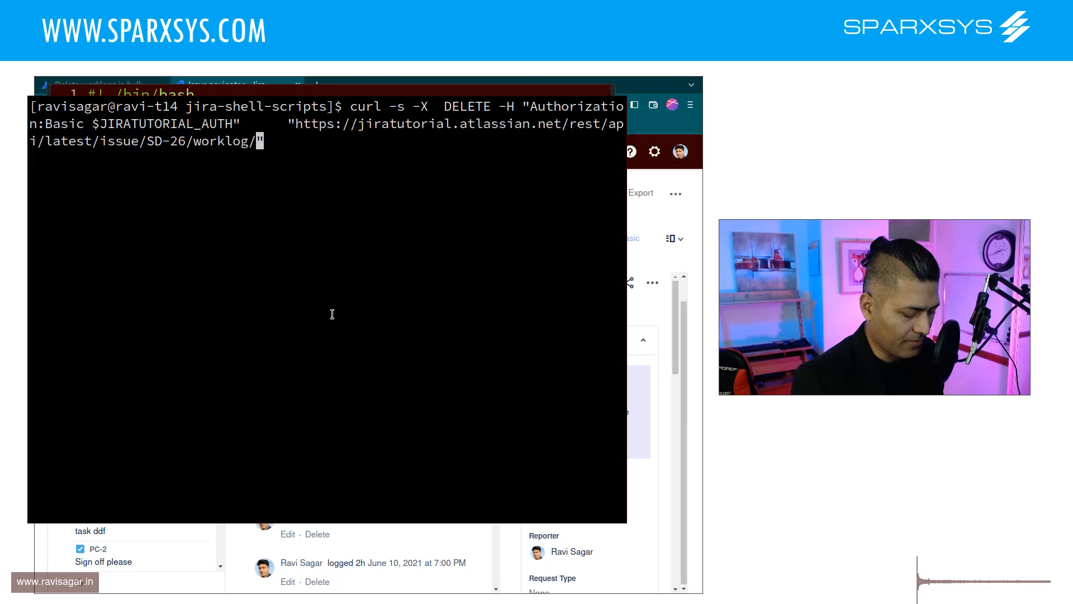
Send DELETE for worklog URL /10119 on SD-26 and relist the remaining worklogs.
type("101")
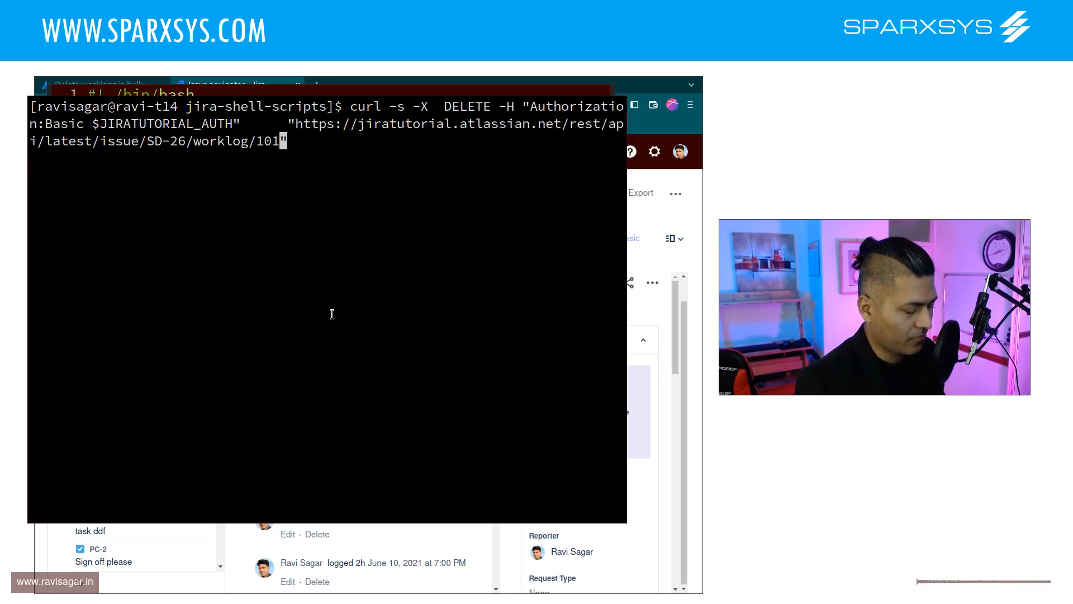
type("9")
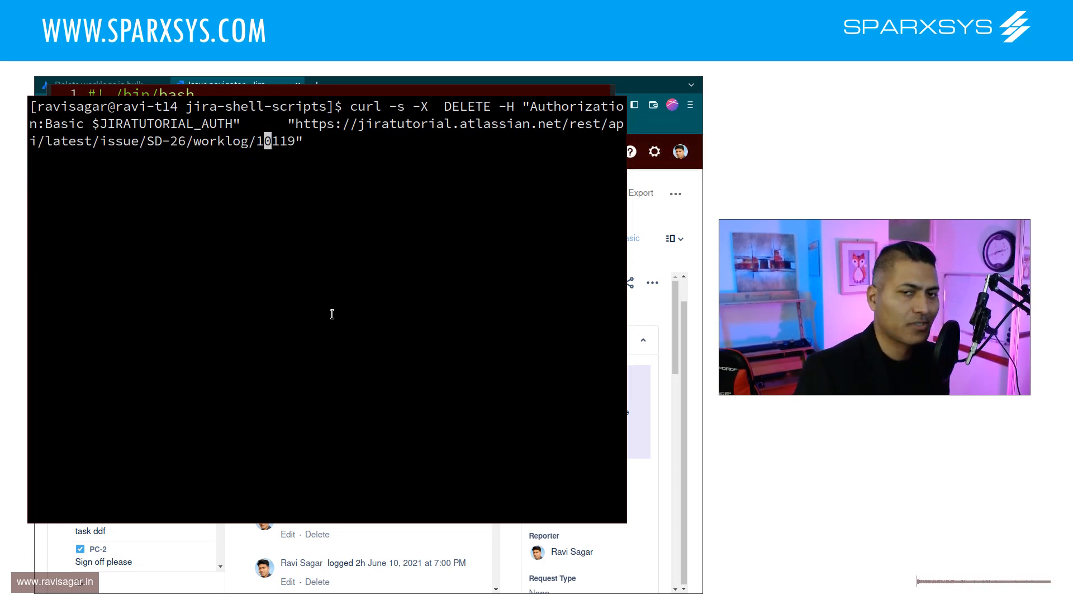
key("Return")
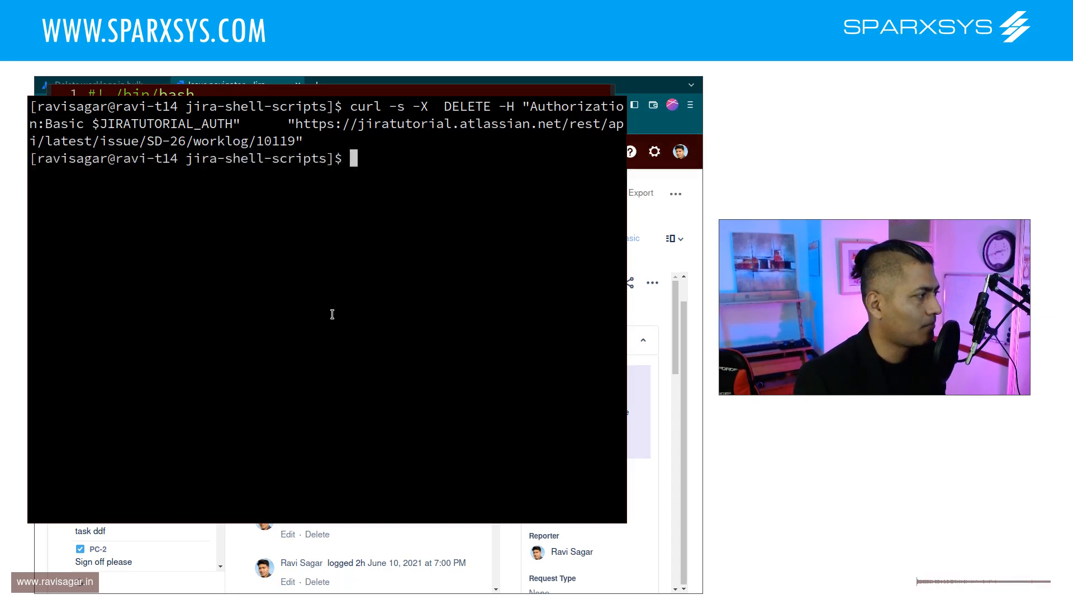
type("./getWorklog.sh SD-26")
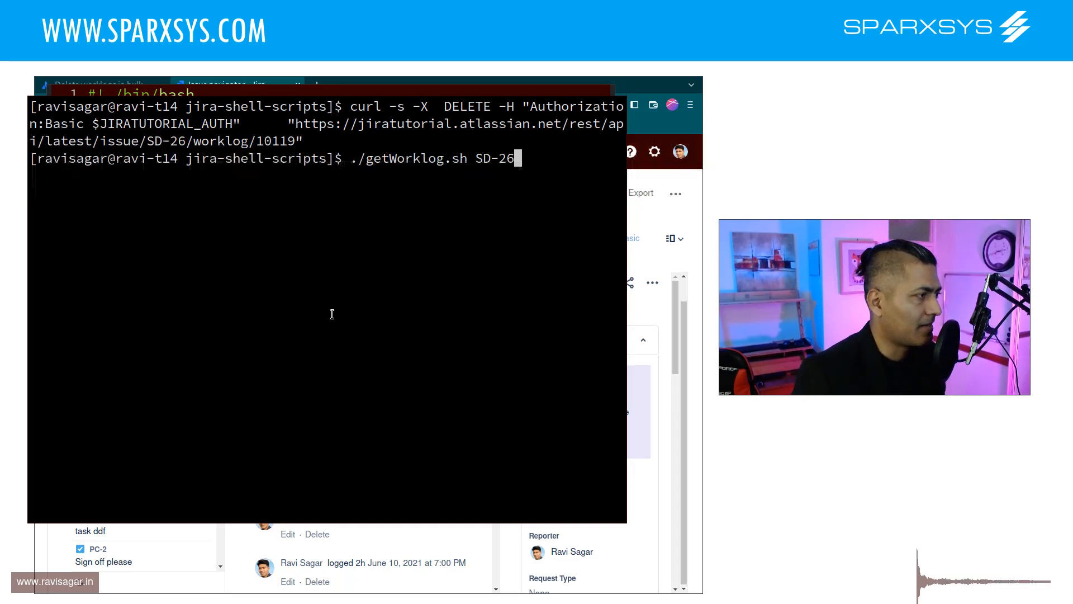
key("Return")
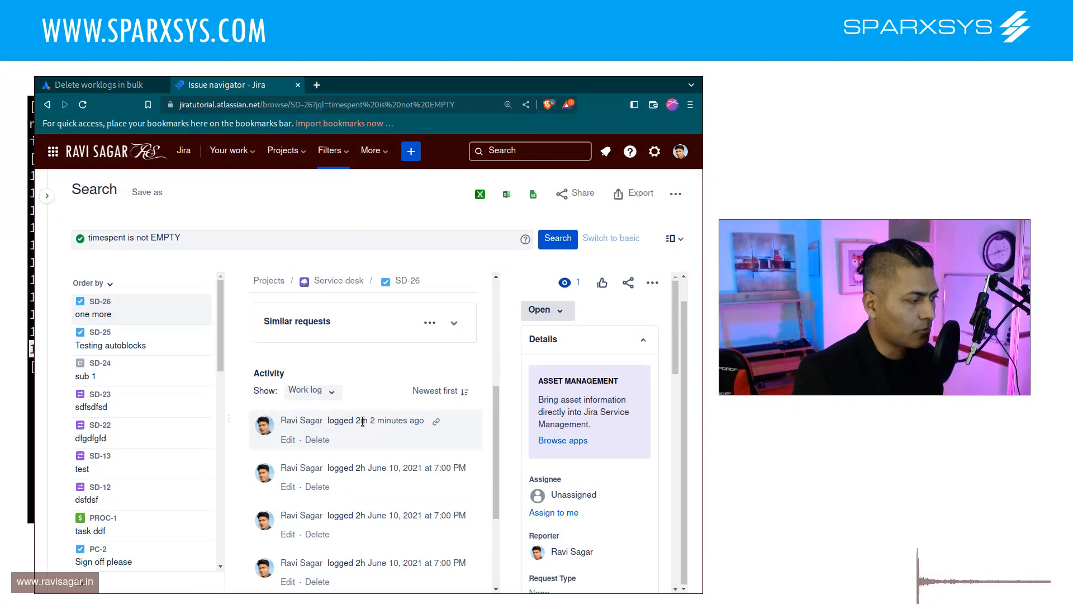
mouse_move(375, 428)
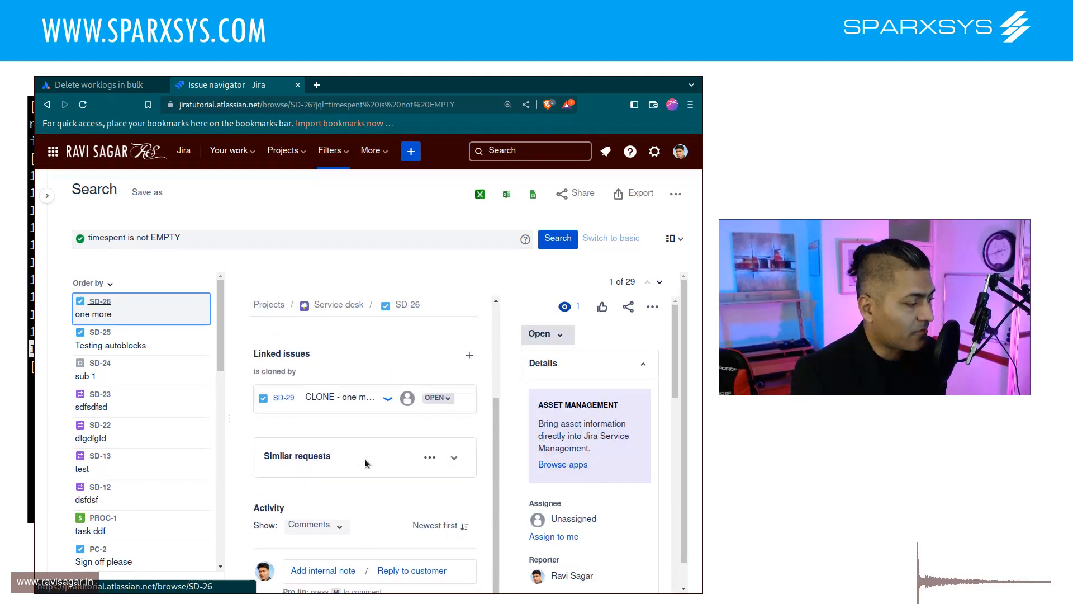
mouse_move(651, 307)
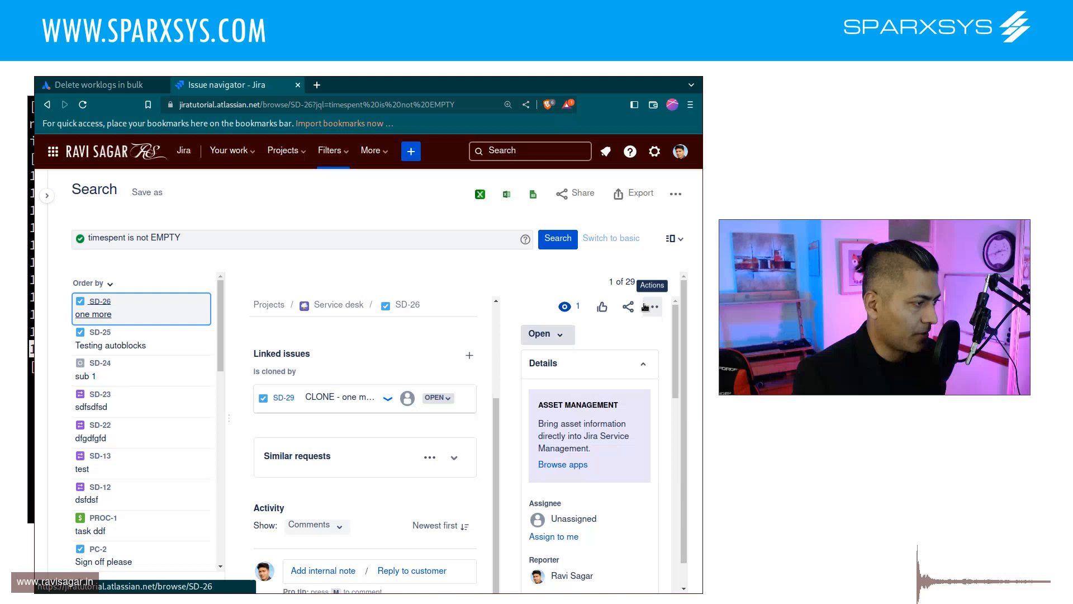
Filter SD-26 Activity to Work log, showing only the June 10, 2021 2h entries.
left_click(315, 500)
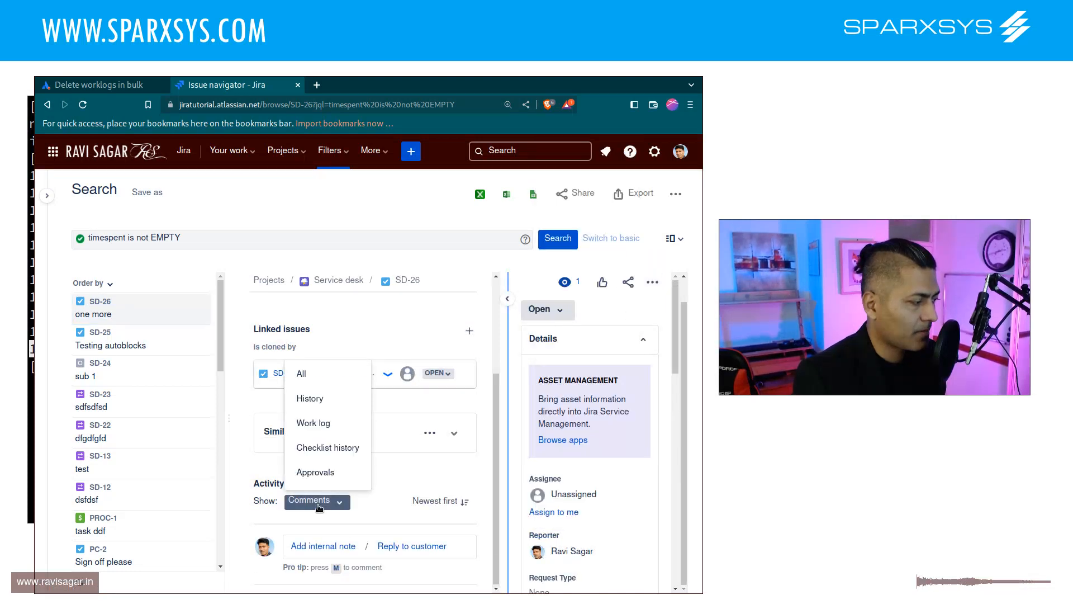
left_click(313, 423)
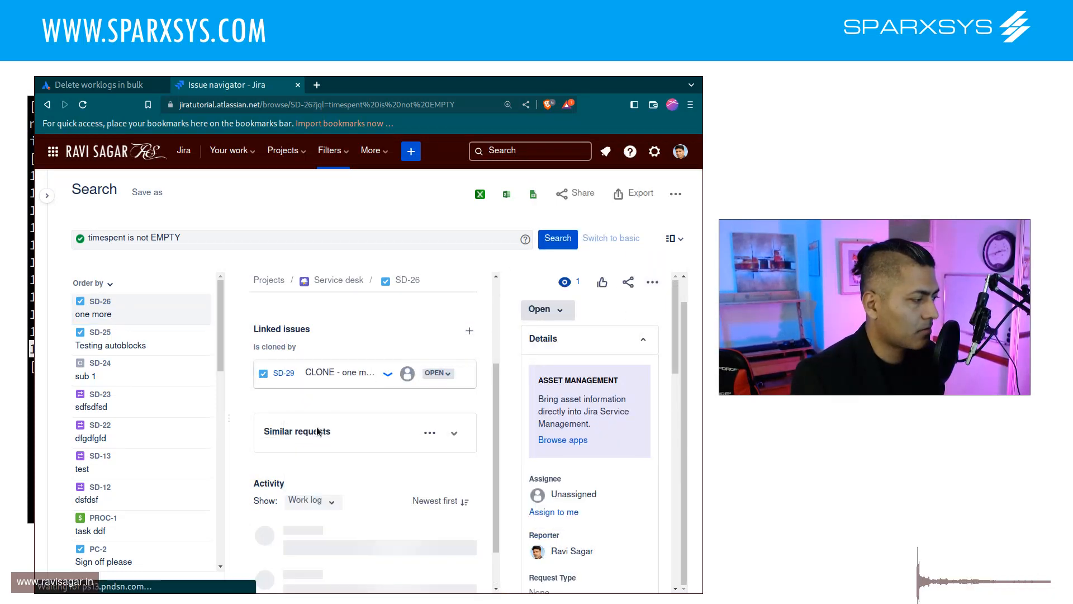
scroll("down", 3)
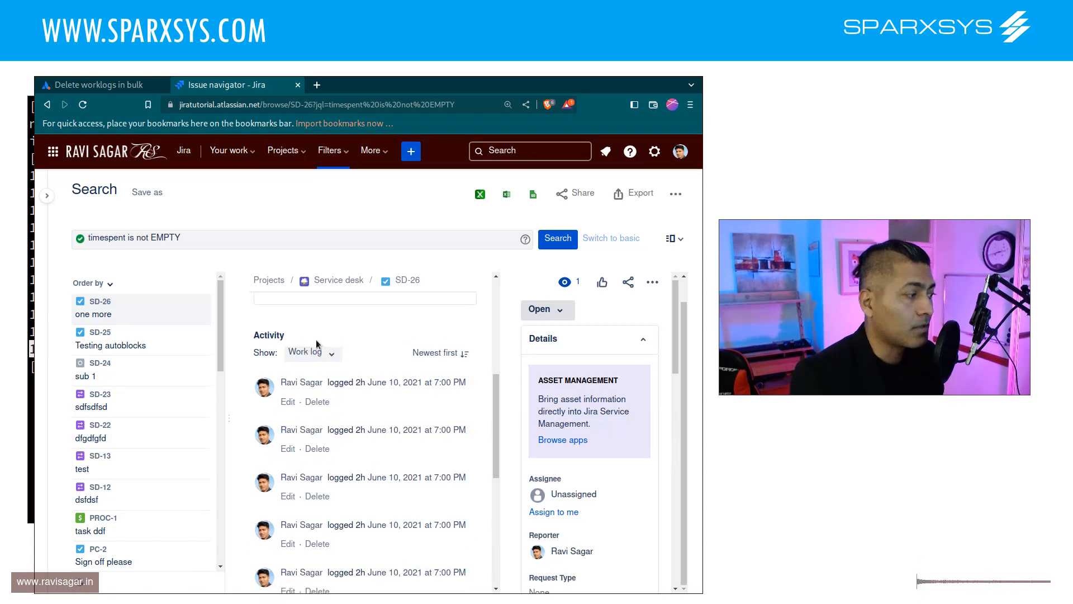
left_click(308, 353)
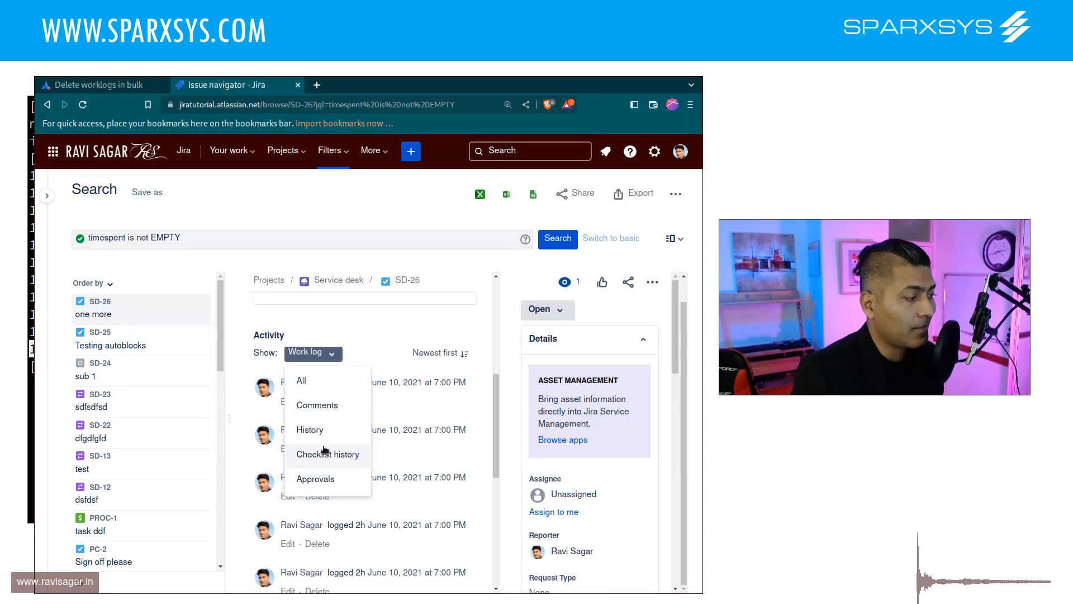
View History showing worklog 10119 removed and time spent dropping from 2d 6h 2m to 2d 6h.
left_click(309, 429)
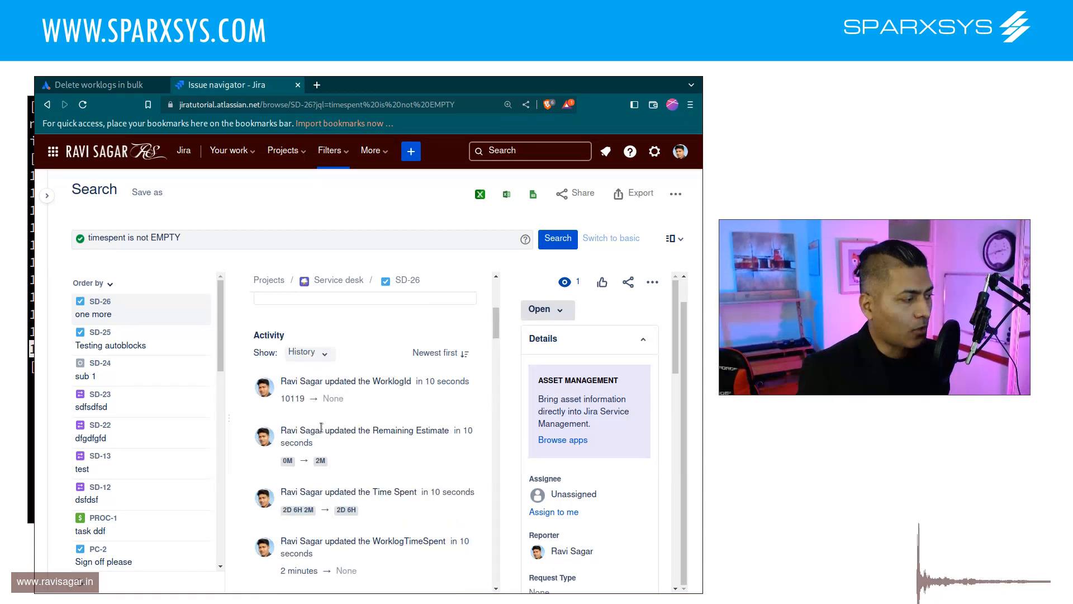
mouse_move(395, 483)
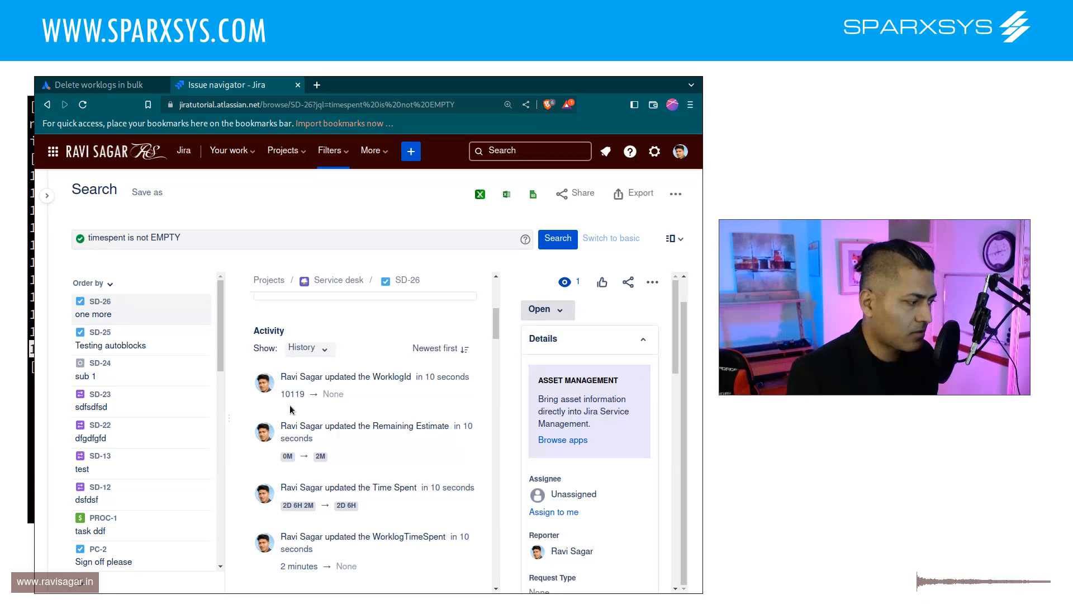
scroll("down", 3)
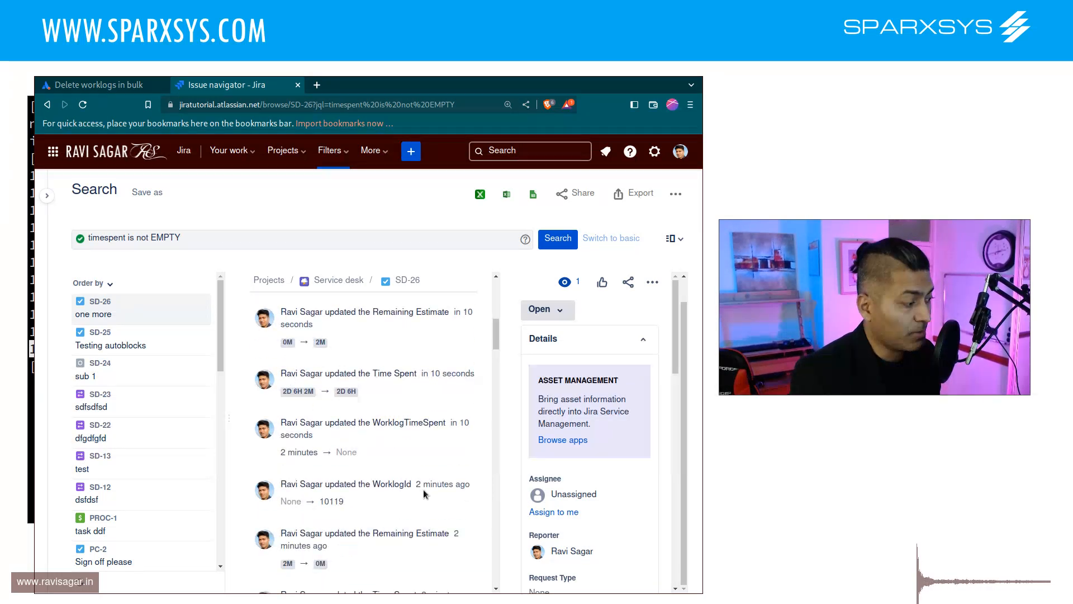
scroll("down", 3)
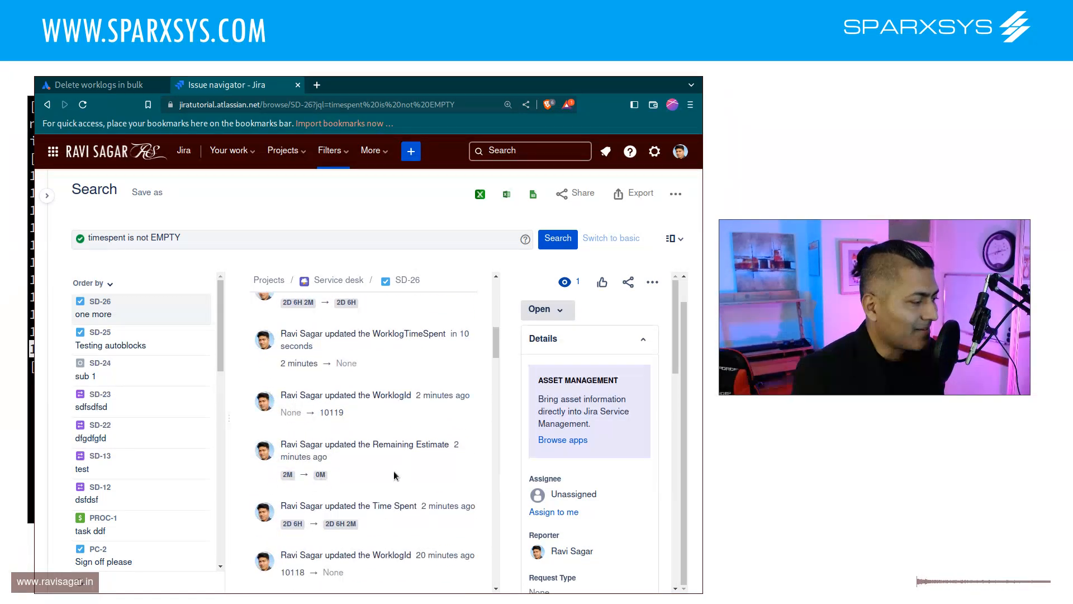